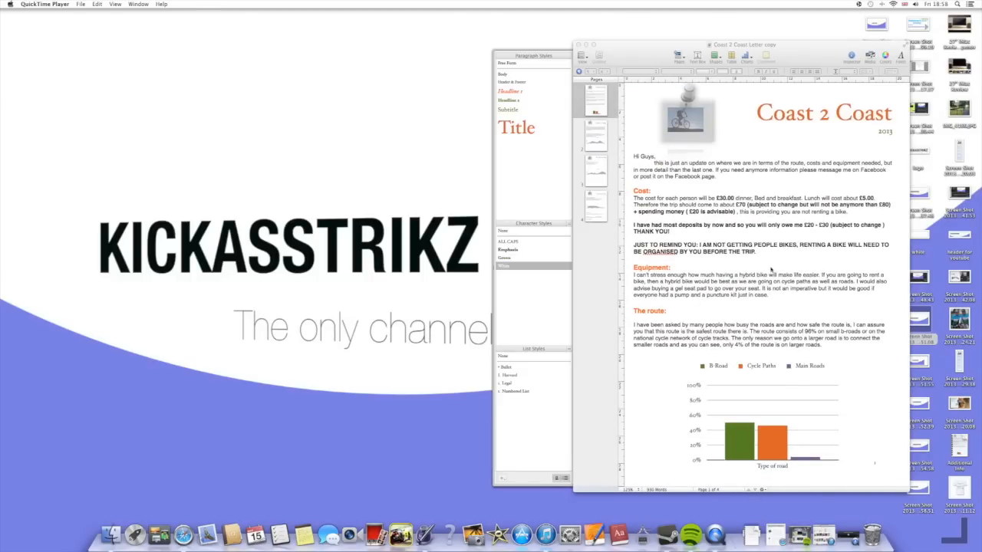
Step: Save the Coast 2 Coast letter from the File menu, then leave Pages for Windows
left_click(80, 4)
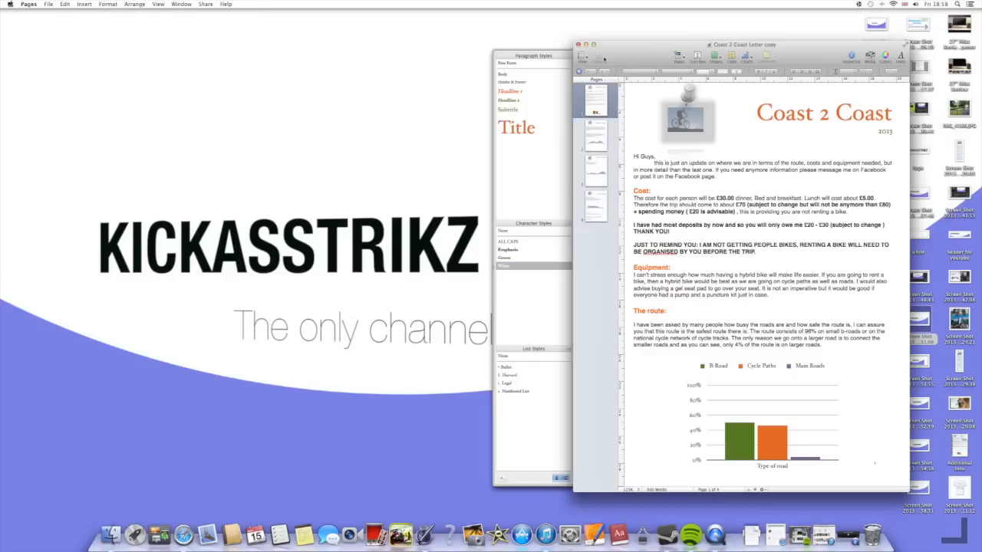
left_click(48, 5)
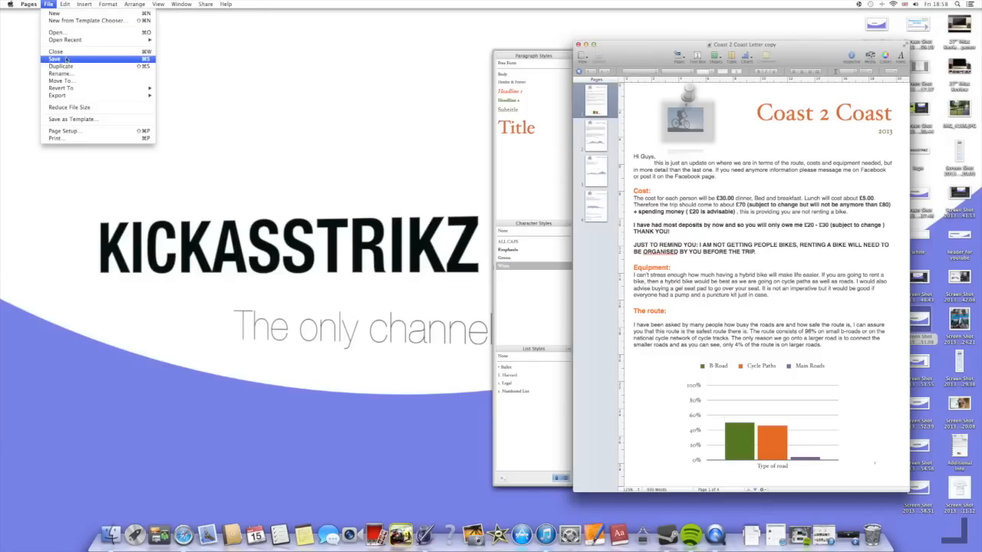
left_click(54, 59)
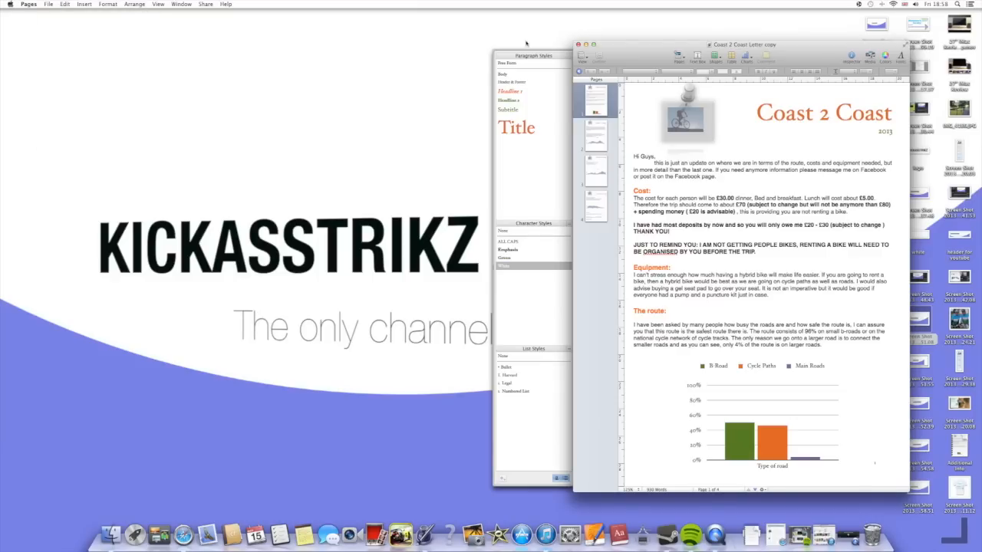
left_click(48, 4)
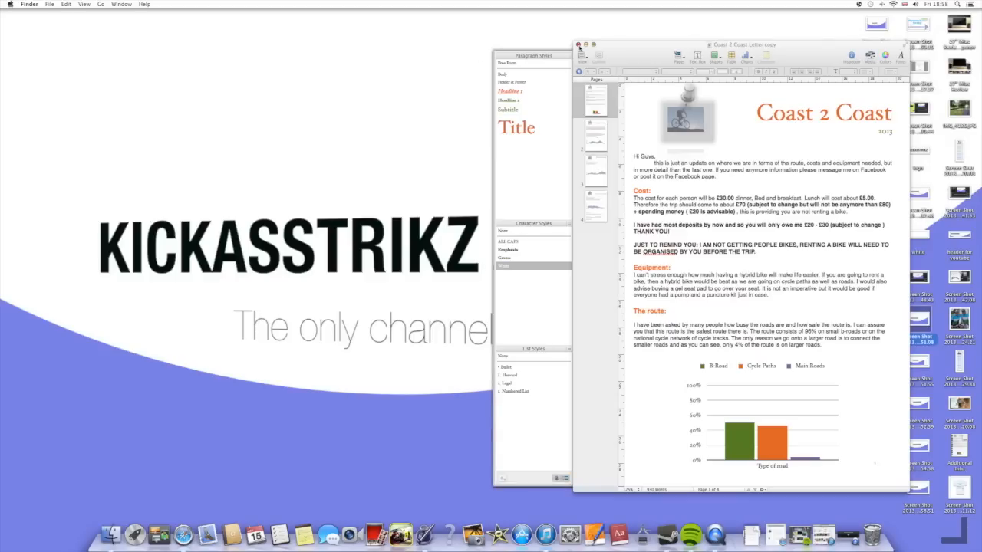
left_click(578, 44)
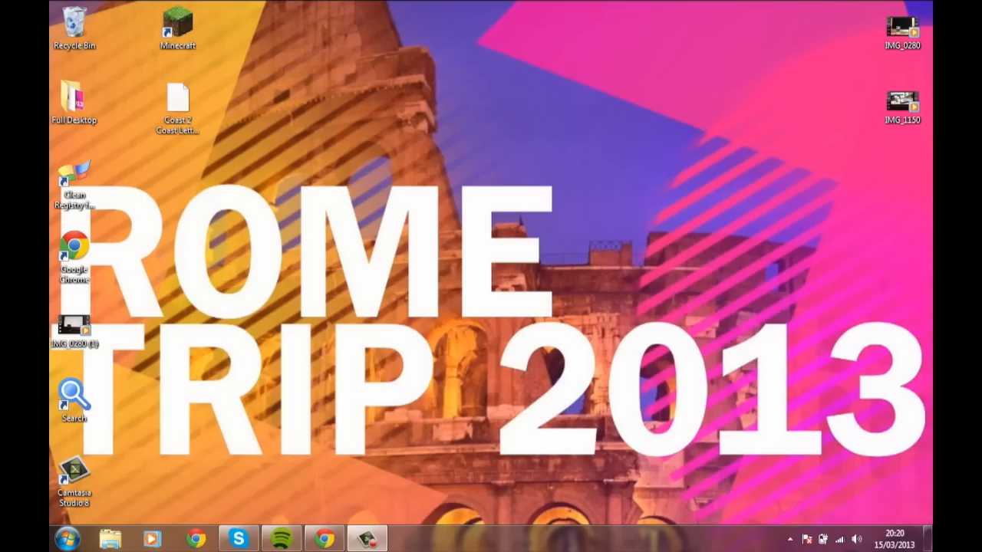
Step: Attempt to open Coast 2 Coast Letter copy.pages from the desktop, which Windows can't open
double_click(178, 104)
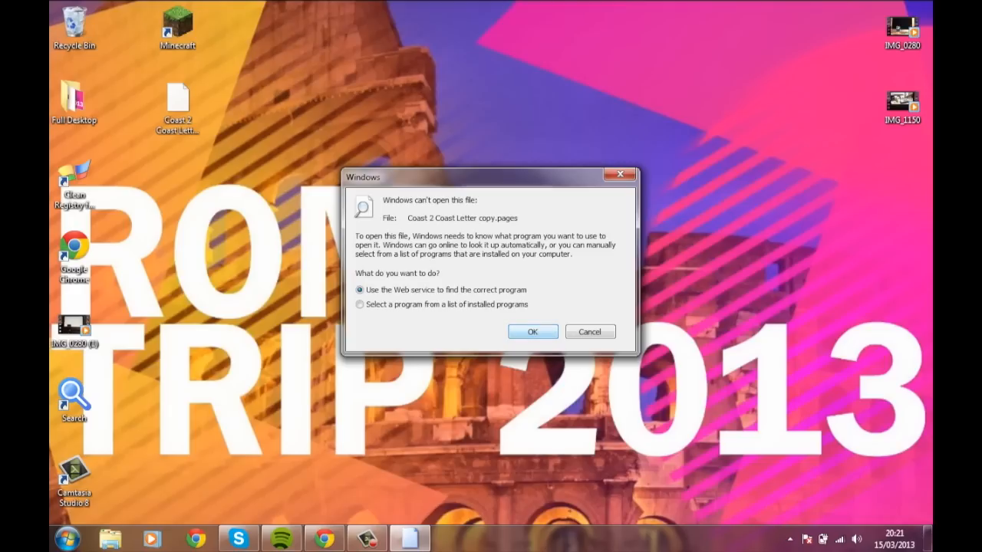
Step: Rename Coast 2 Coast Letter copy.pages to a .zip extension, accepting the extension-change warning
right_click(177, 103)
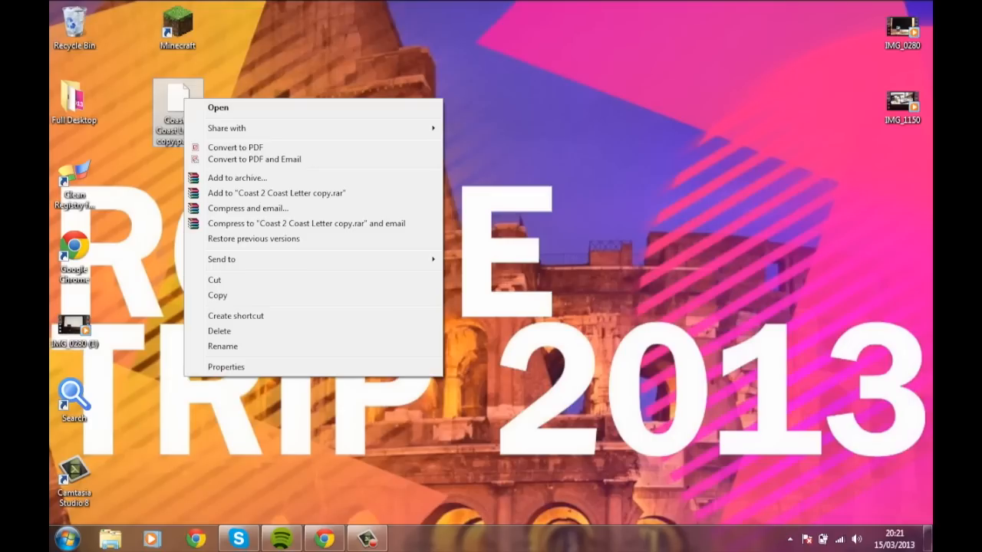
mouse_move(222, 346)
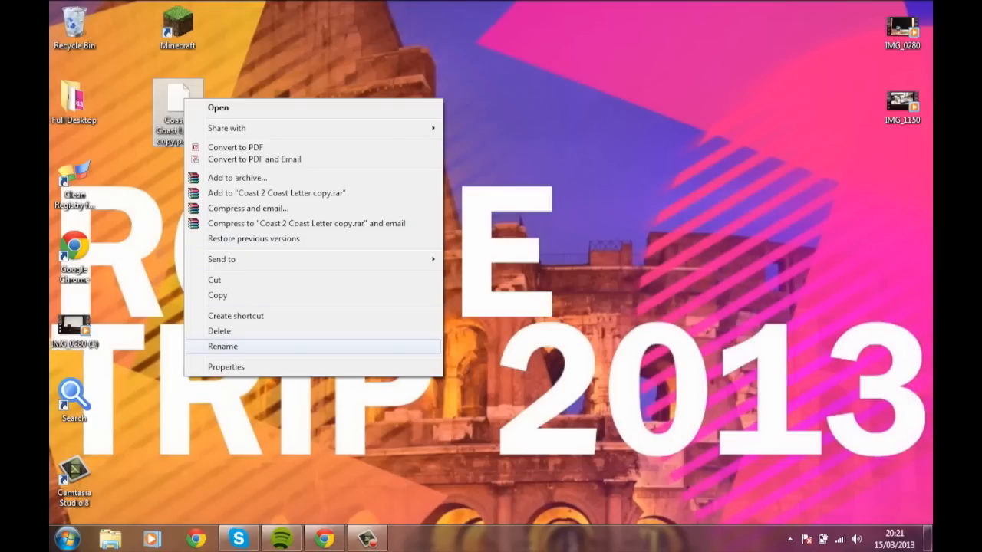
left_click(223, 346)
type("zi")
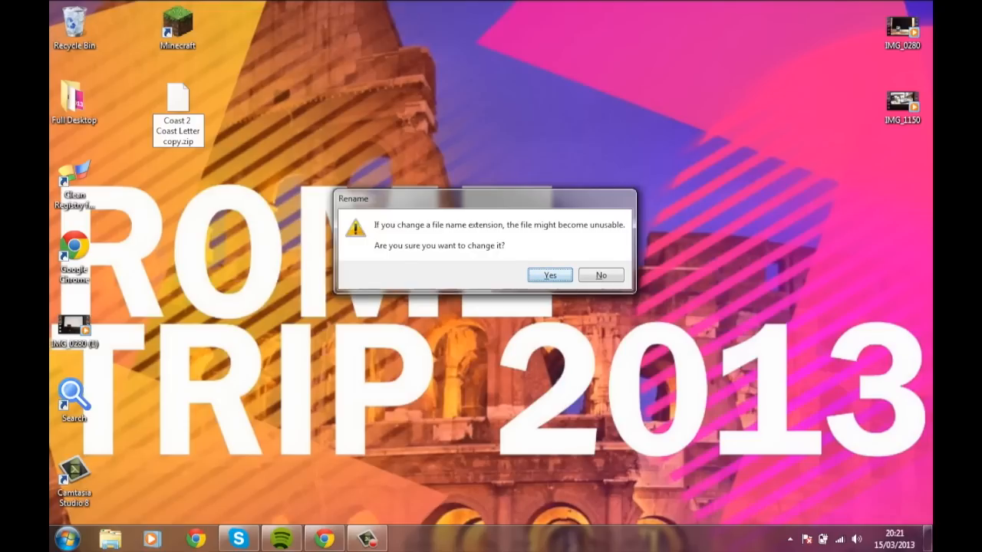
left_click(549, 274)
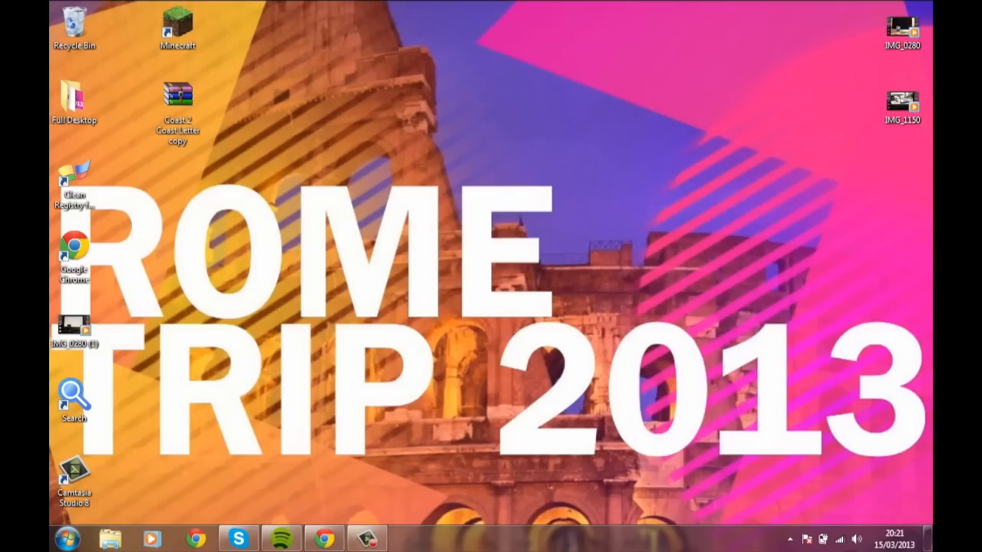
Step: Open the zip in WinRAR, dismiss the licence reminder, and open QuickLook's Preview.pdf
left_click(178, 108)
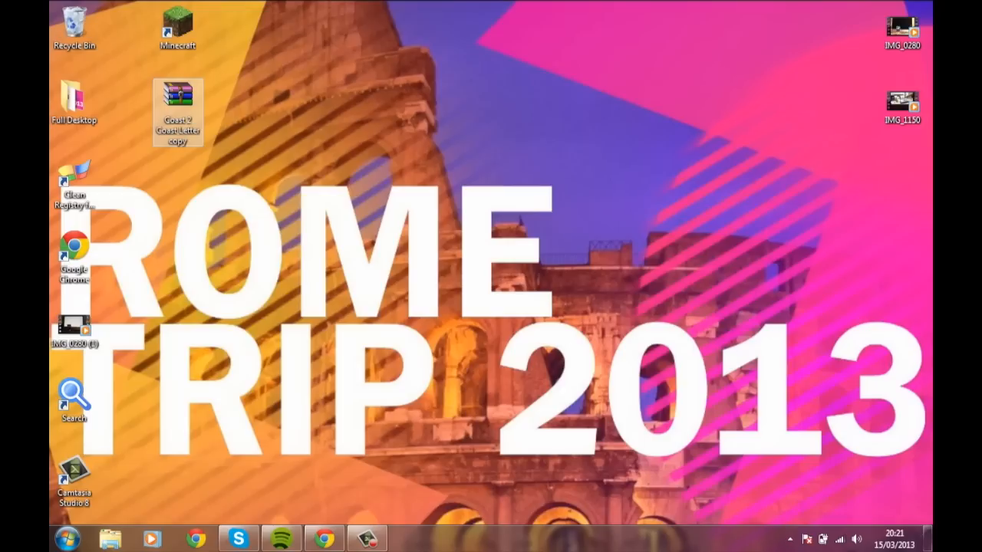
double_click(178, 111)
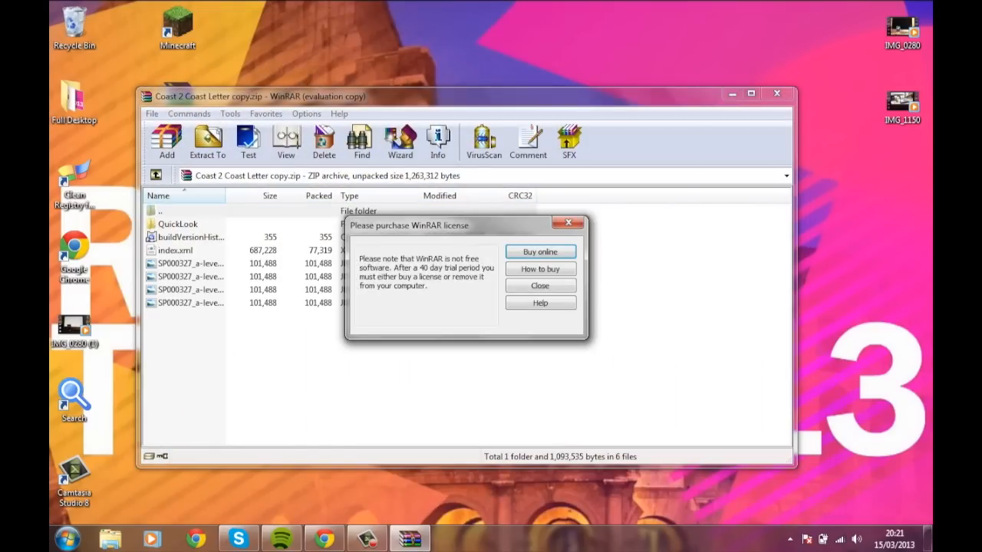
left_click(539, 286)
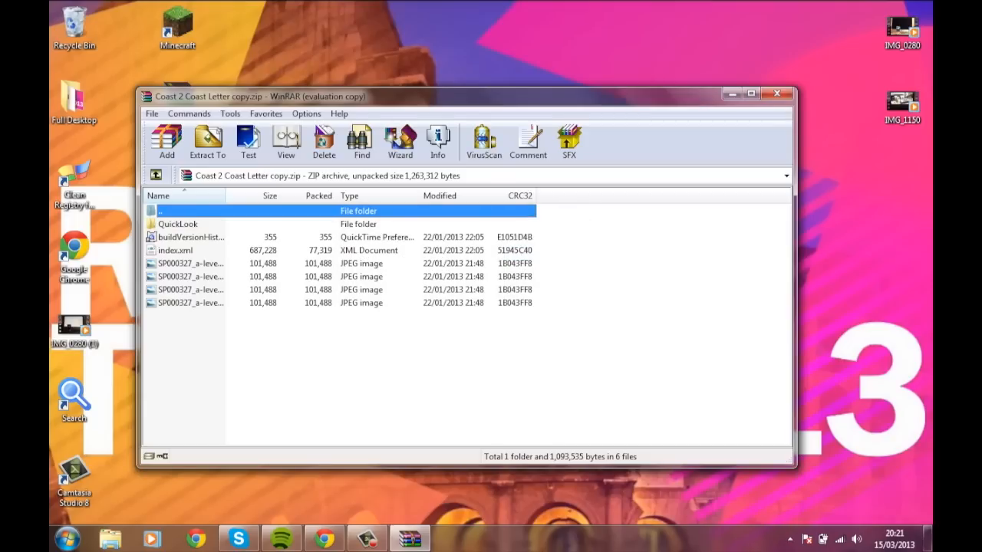
double_click(177, 224)
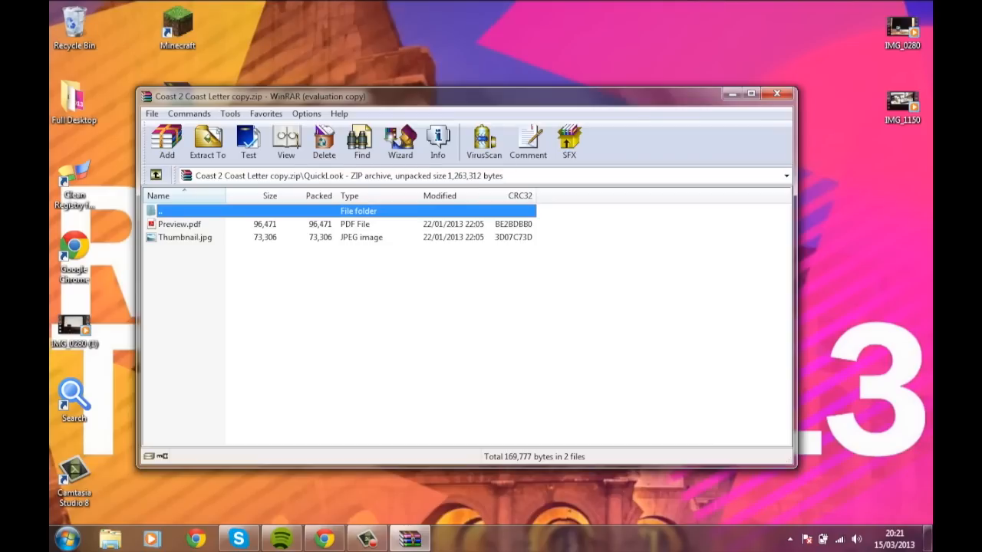
left_click(179, 223)
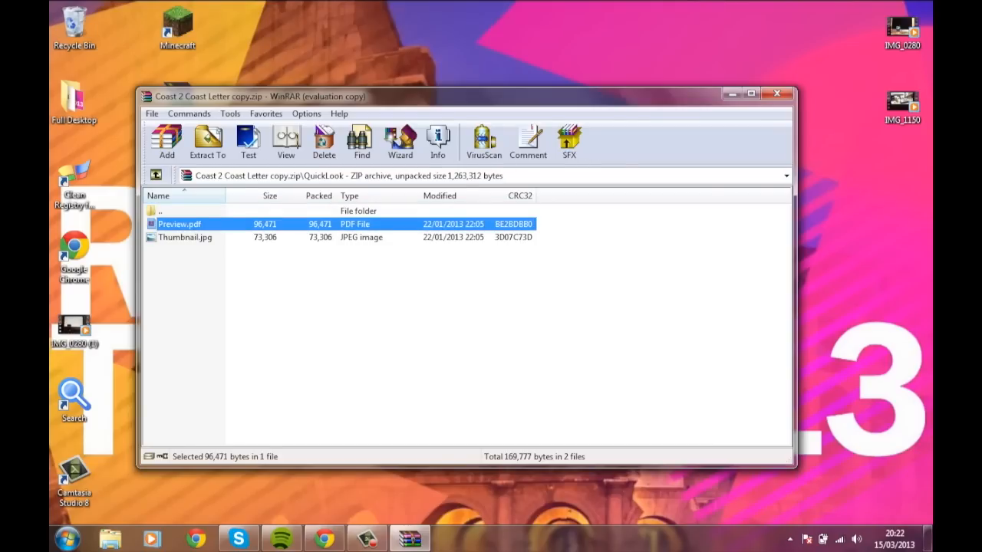
double_click(180, 223)
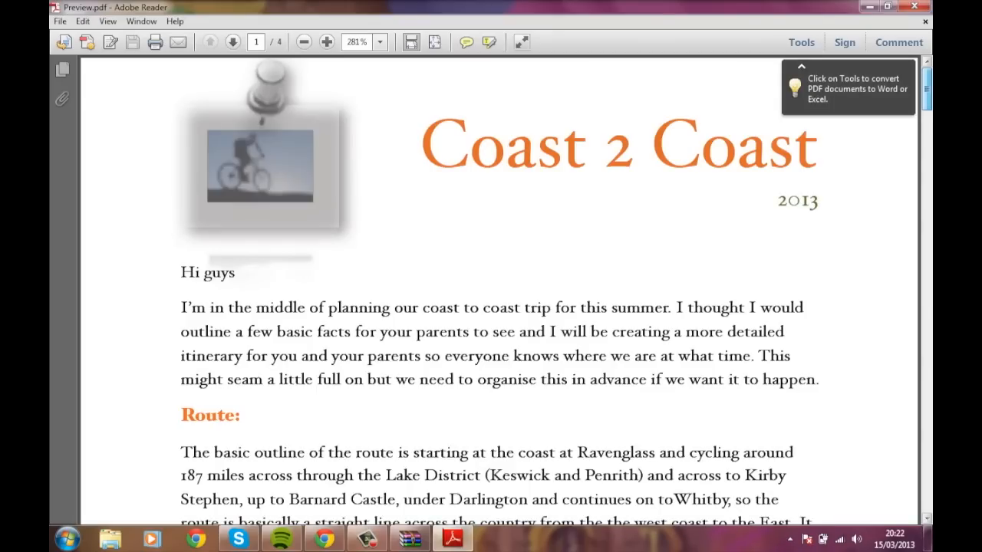
Step: Scroll the Preview.pdf through the itinerary down to the sponsorship table on page 3
scroll("down", 3)
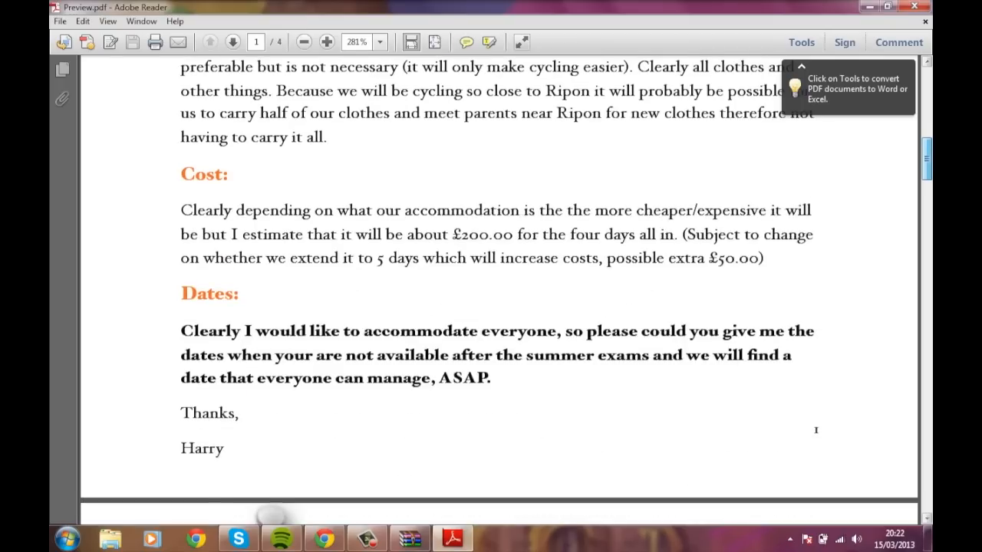
left_click(231, 42)
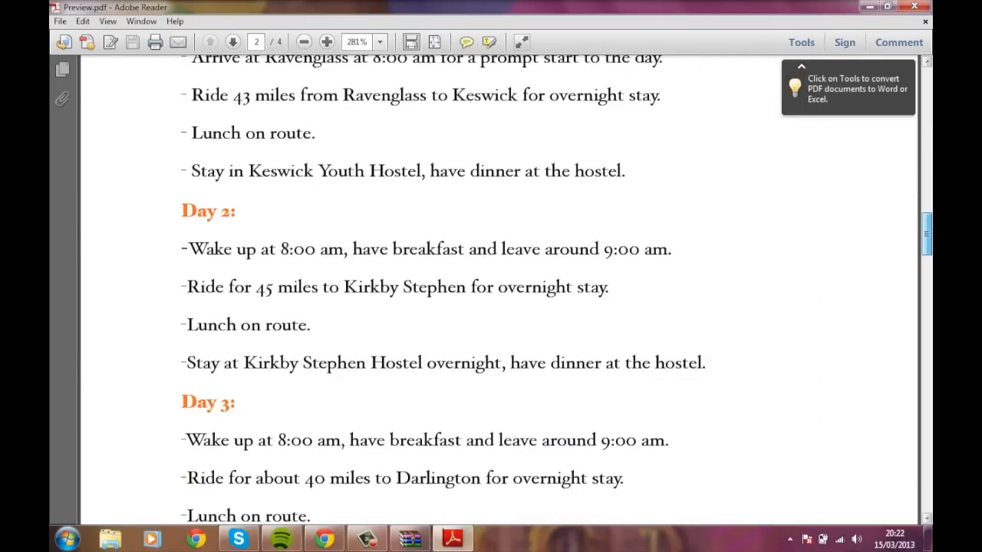
scroll("down", 3)
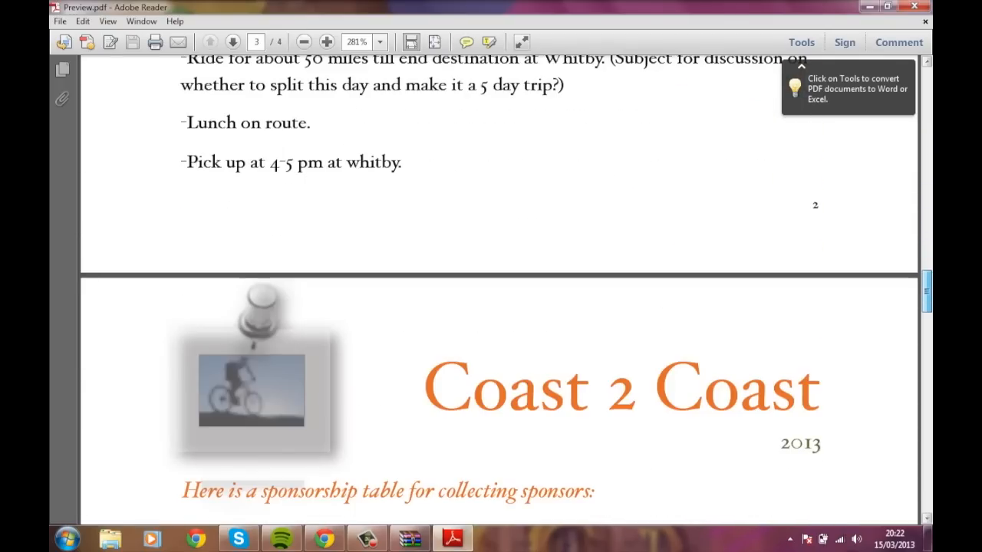
scroll("down", 3)
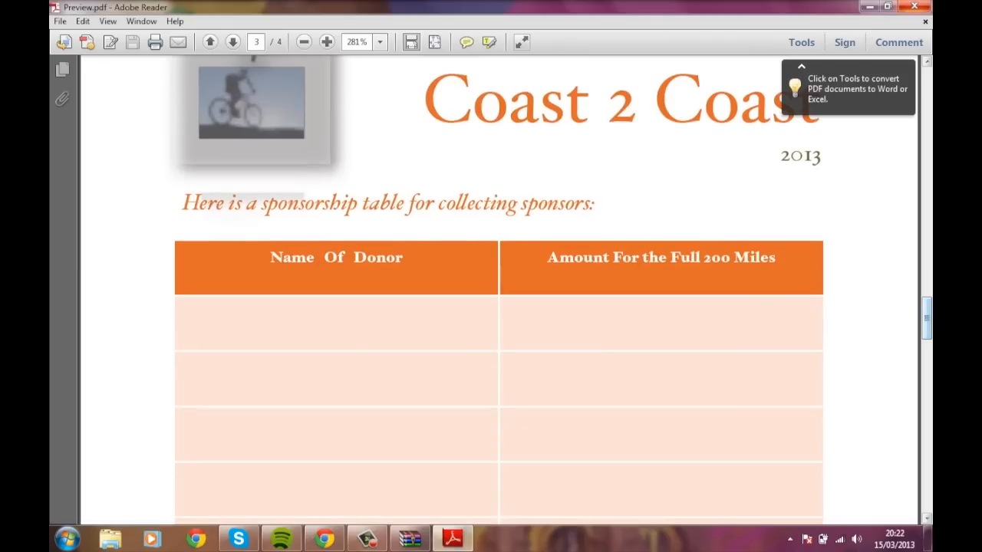